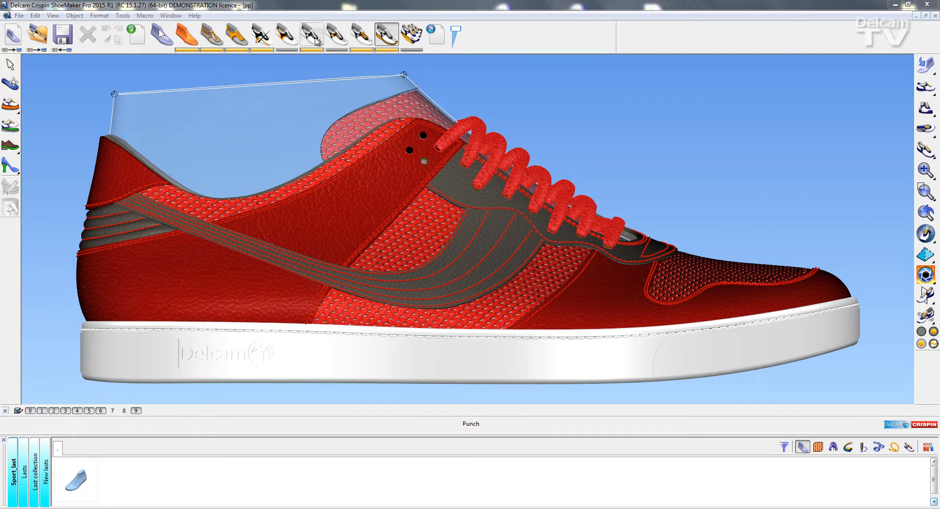
Switch to punch tools and orbit the view down onto the sneaker's toe panel
left_click(312, 35)
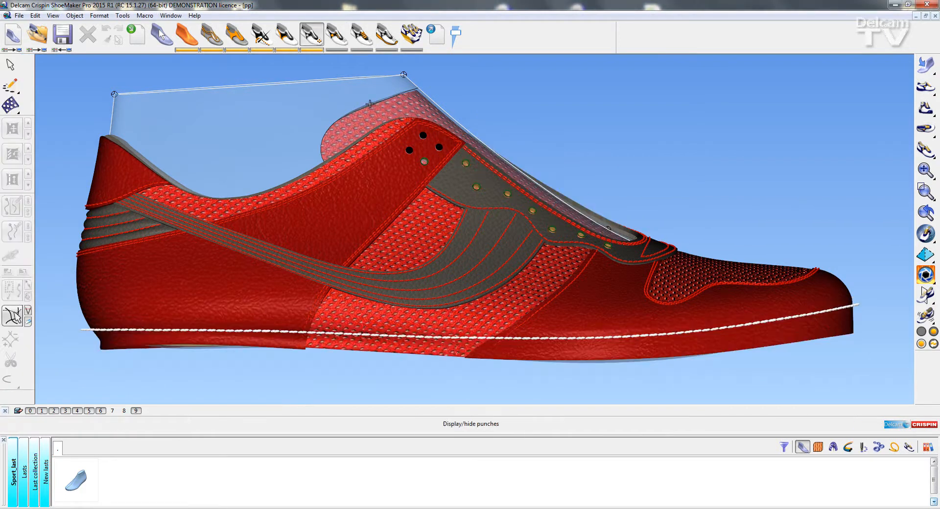
left_click_drag(419, 240, 509, 179)
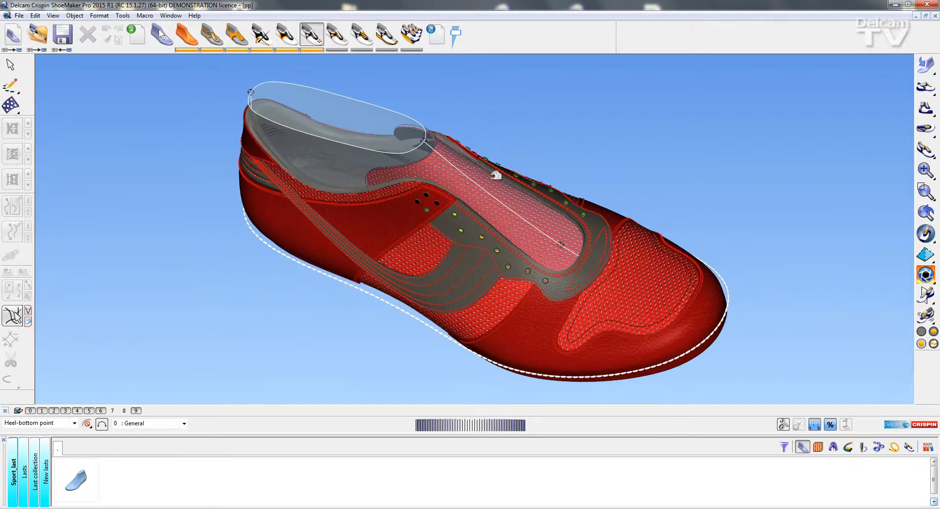
mouse_move(11, 106)
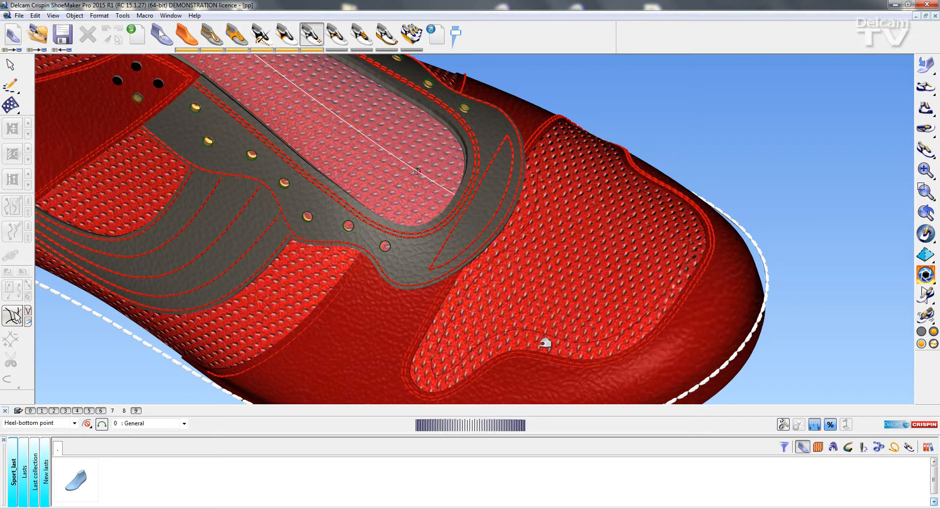
mouse_move(567, 269)
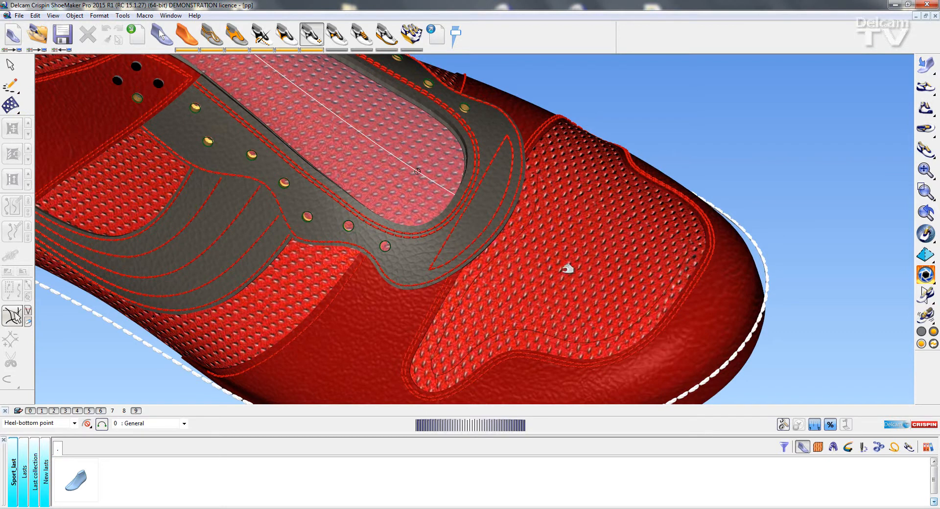
mouse_move(10, 105)
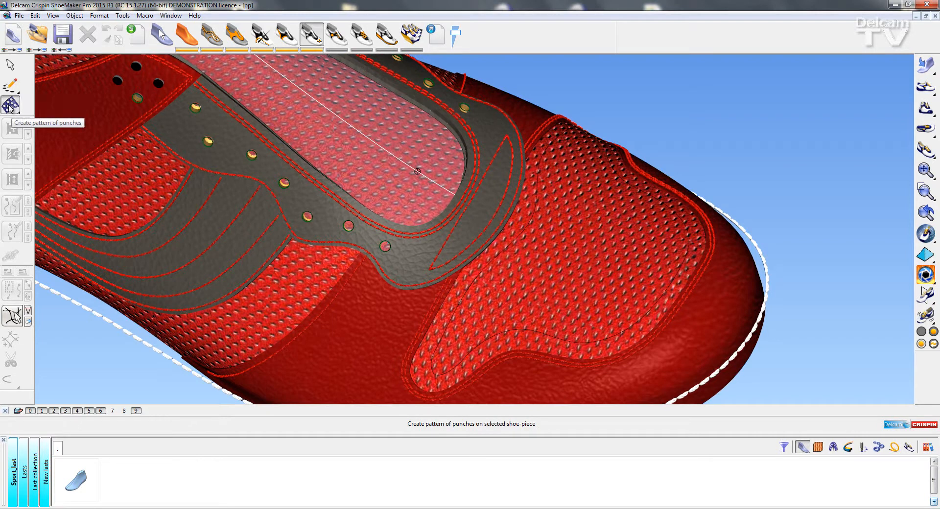
Start a punch pattern on the toe piece with a round hole, bounded by the toe design line
left_click(11, 105)
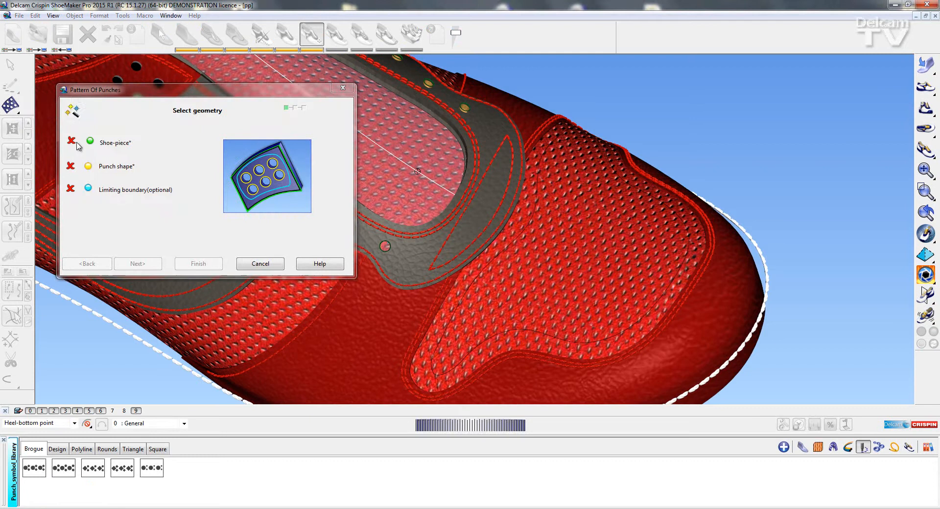
mouse_move(610, 174)
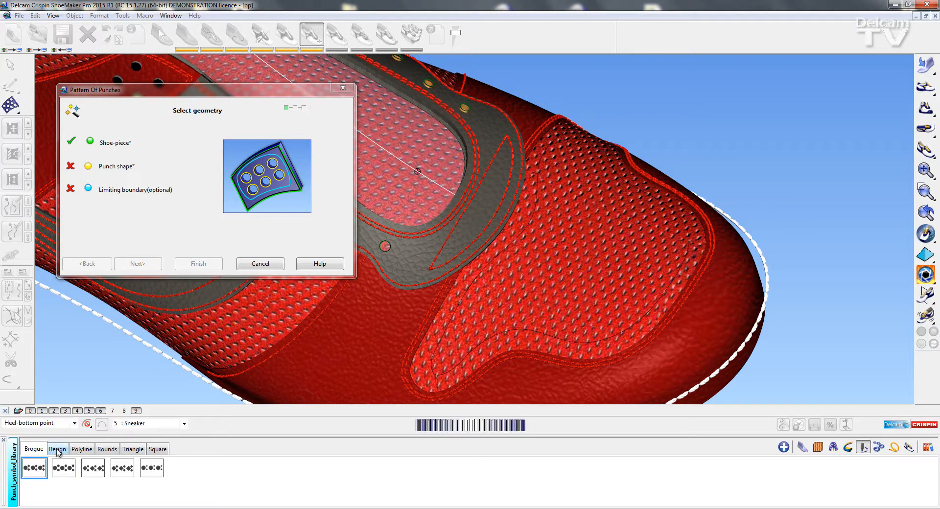
left_click(106, 448)
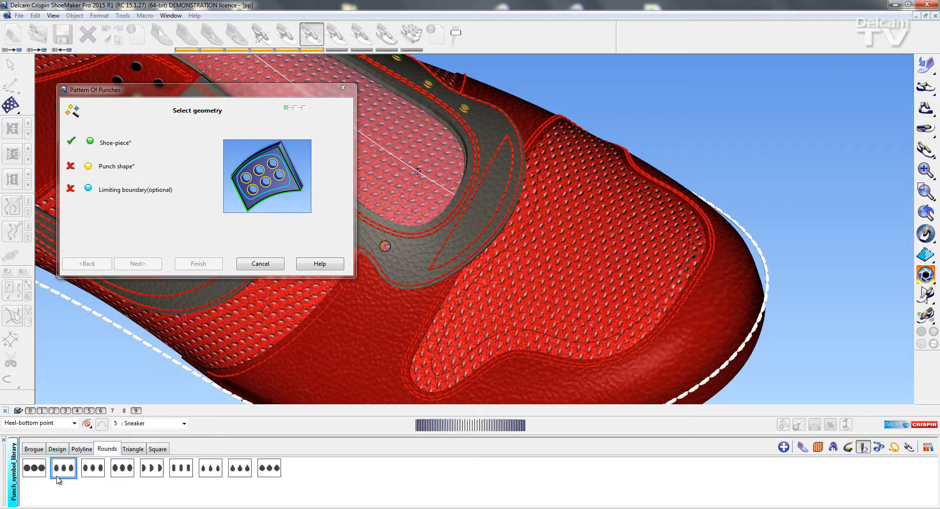
left_click(63, 467)
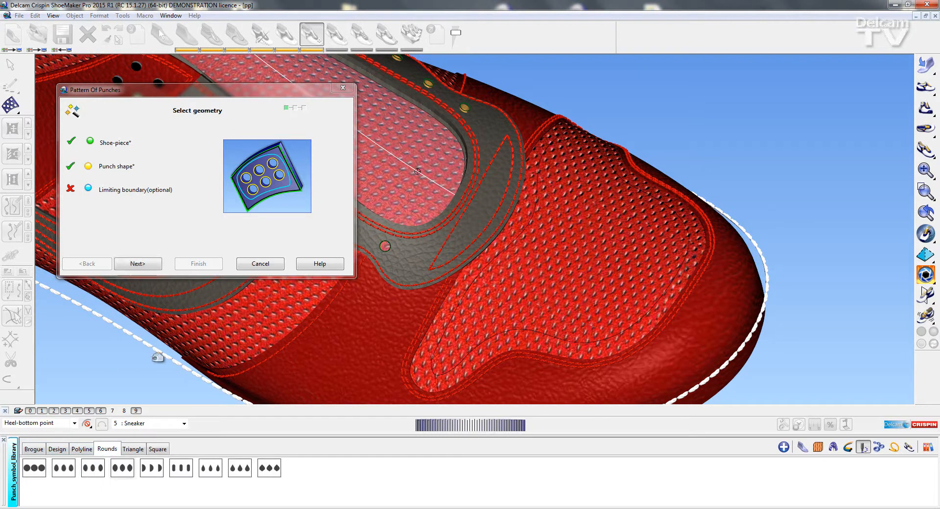
mouse_move(126, 198)
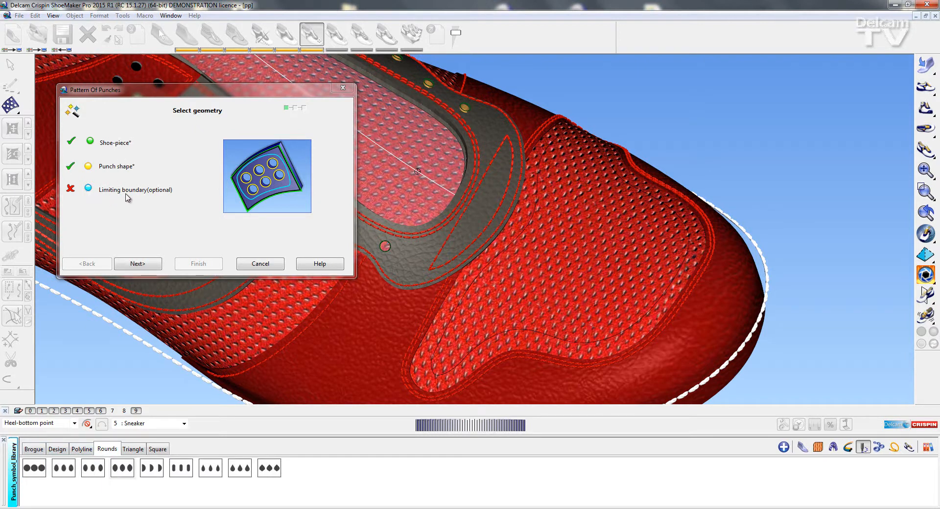
left_click(467, 299)
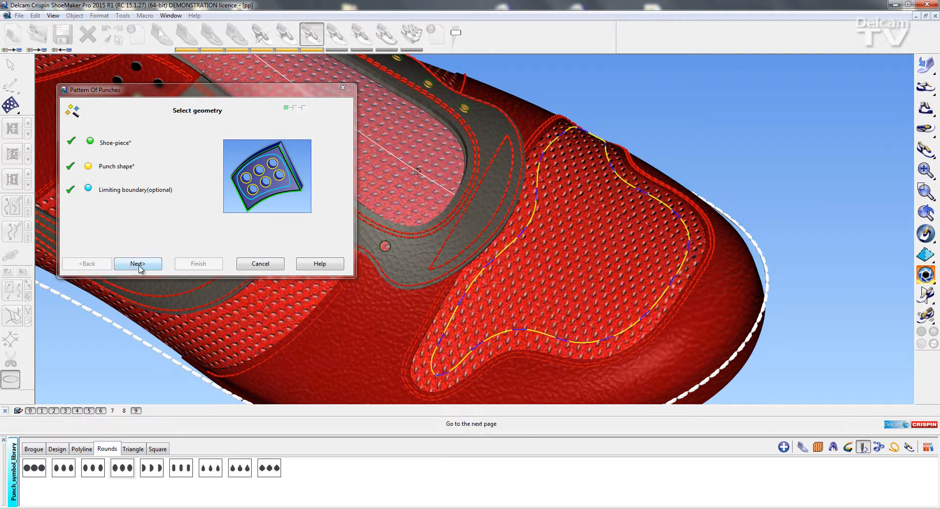
left_click(138, 264)
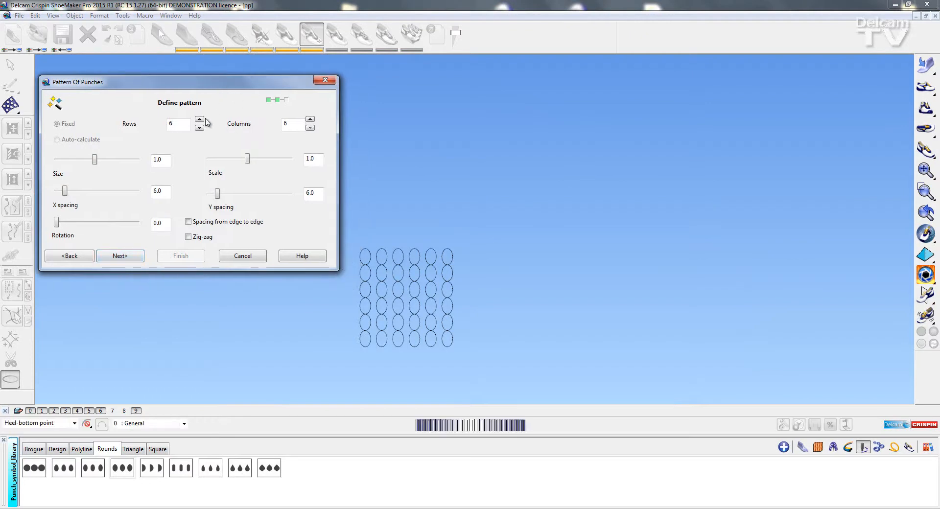
Add rows and columns, widen horizontal spacing to 8 and shrink punch size to 0.8
left_click(199, 120)
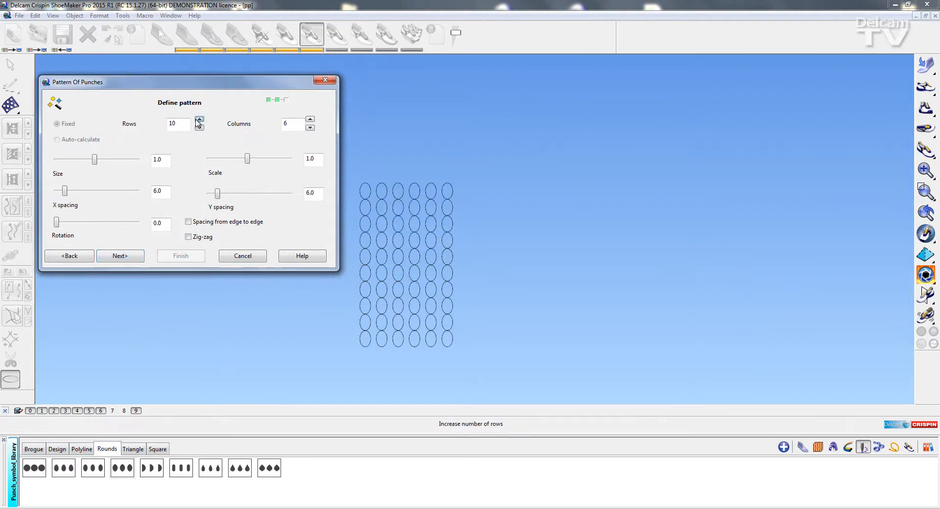
left_click(310, 120)
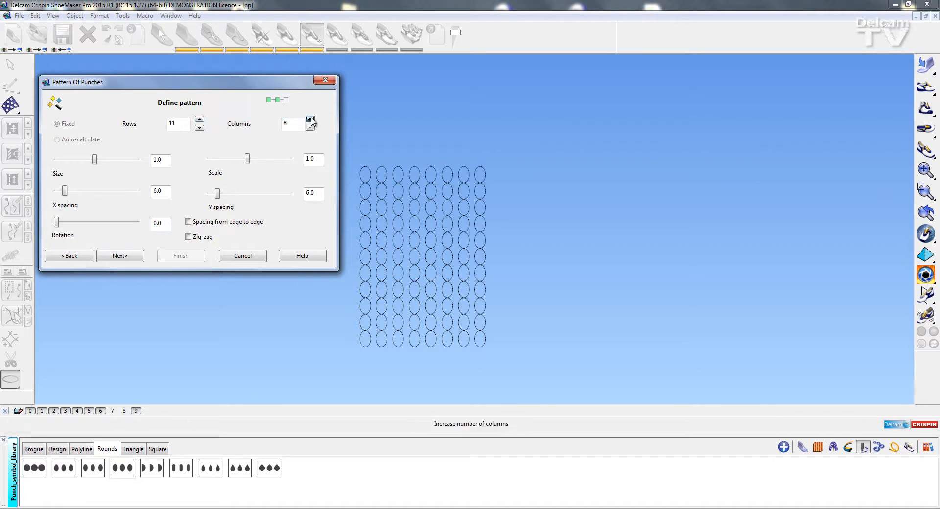
left_click(310, 120)
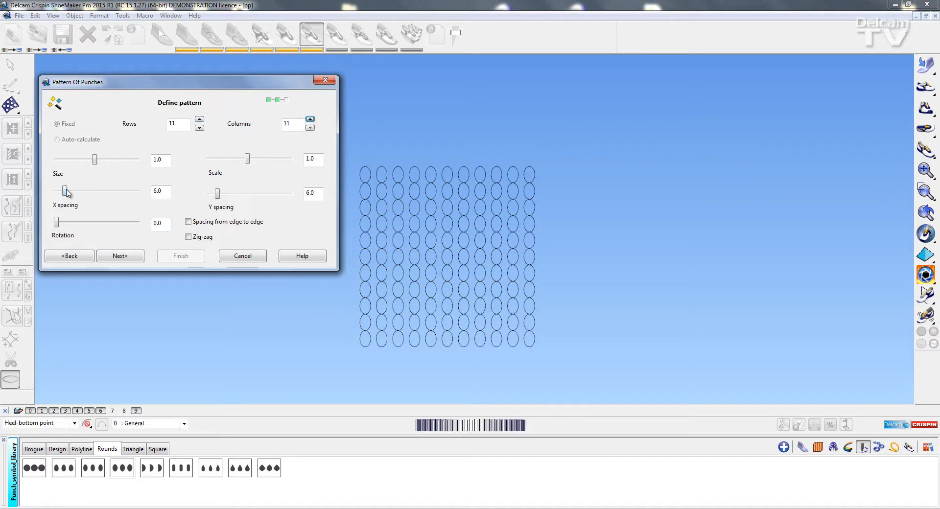
left_click_drag(65, 191, 69, 191)
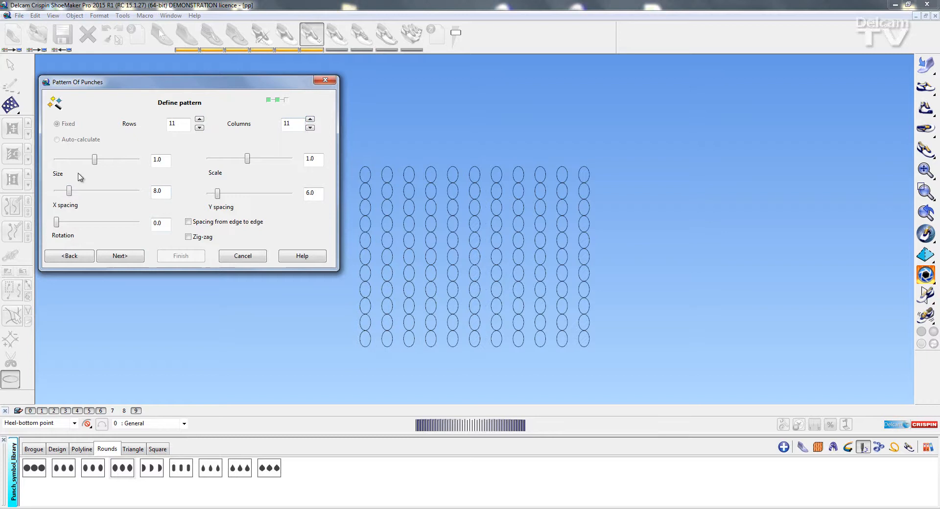
left_click_drag(94, 158, 86, 158)
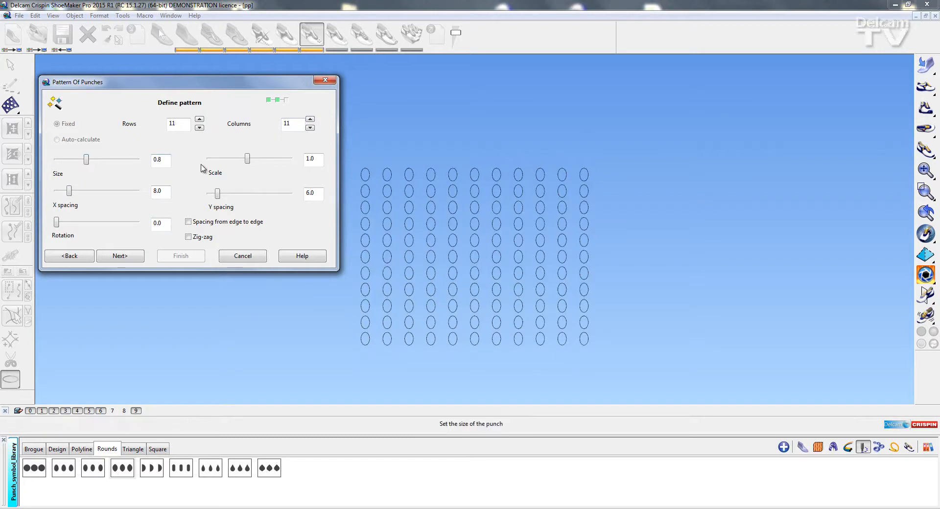
Raise vertical spacing to 9, rotate 37°, and reach 12 rows by 14 columns
left_click_drag(216, 193, 222, 192)
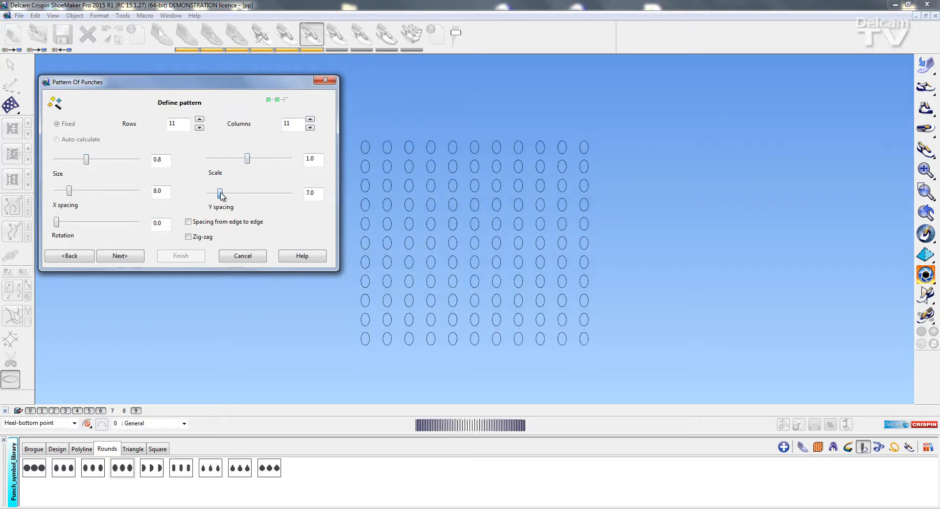
left_click_drag(220, 193, 224, 193)
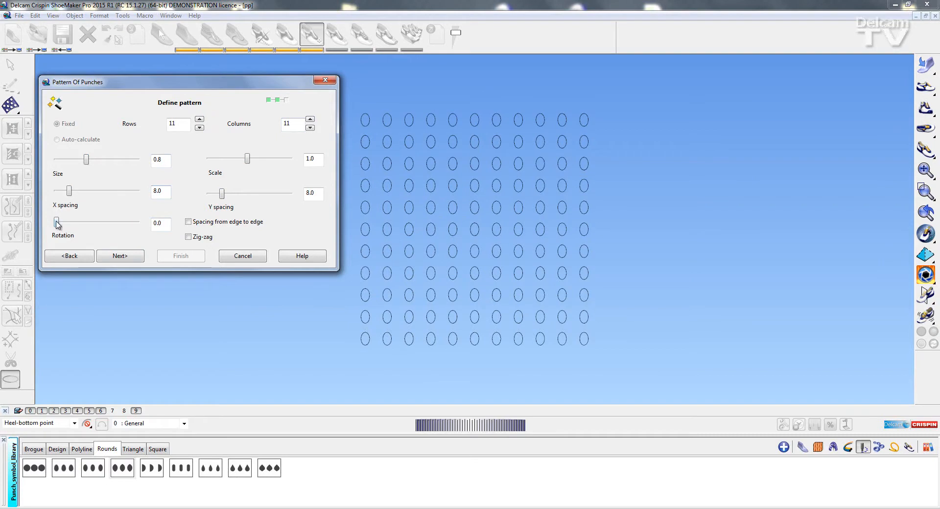
left_click_drag(56, 222, 64, 222)
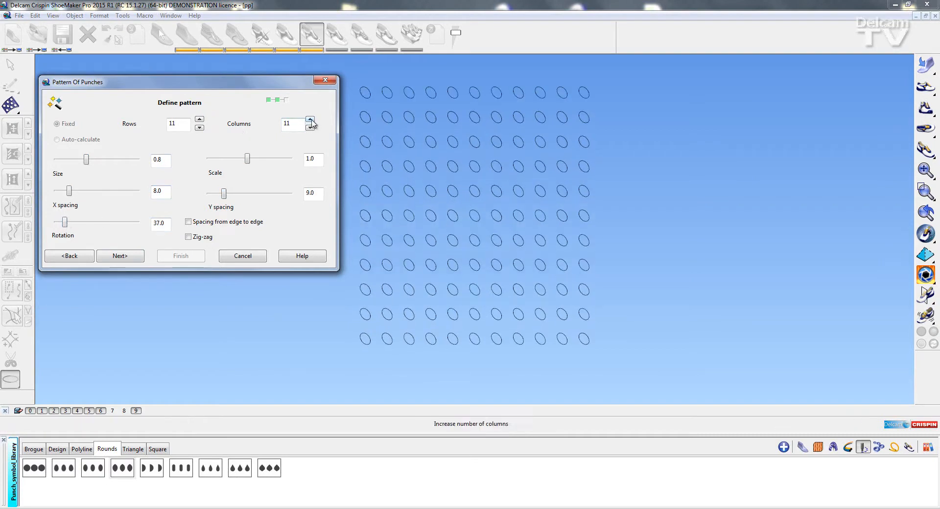
left_click(200, 120)
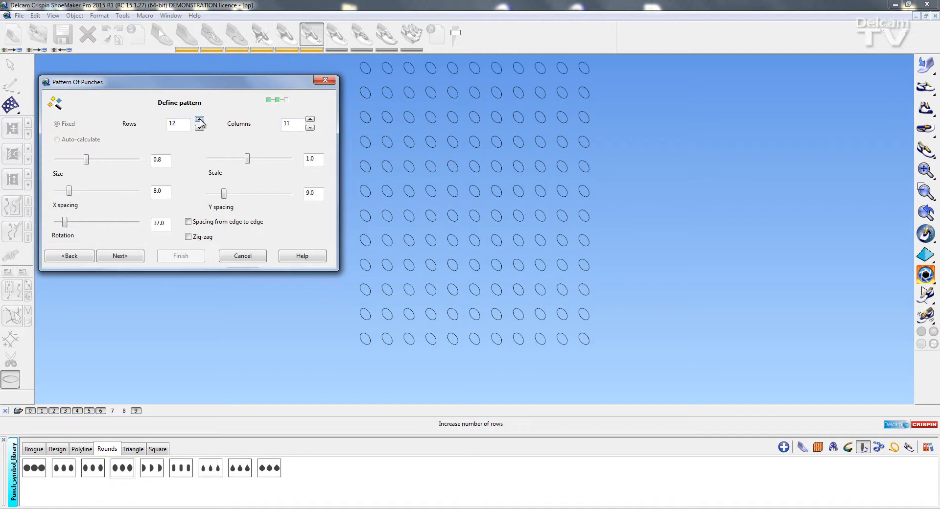
left_click(309, 120)
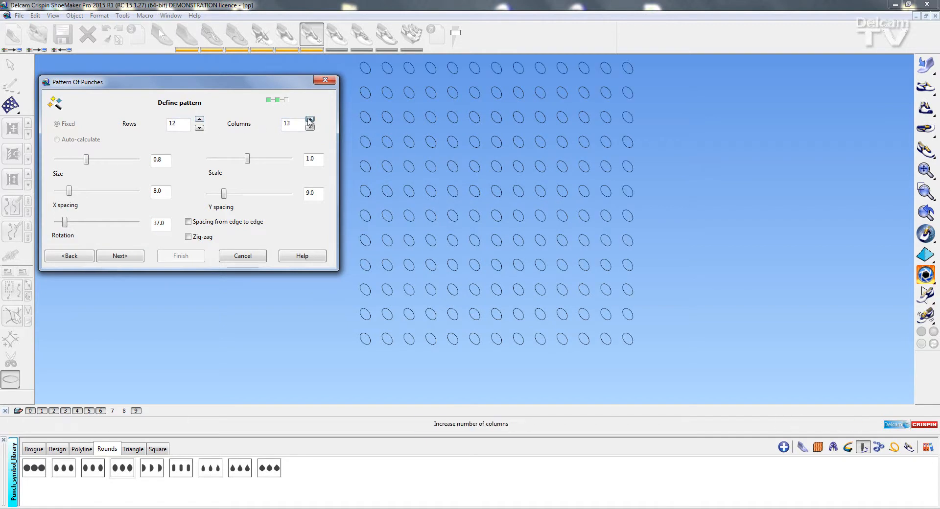
left_click(309, 119)
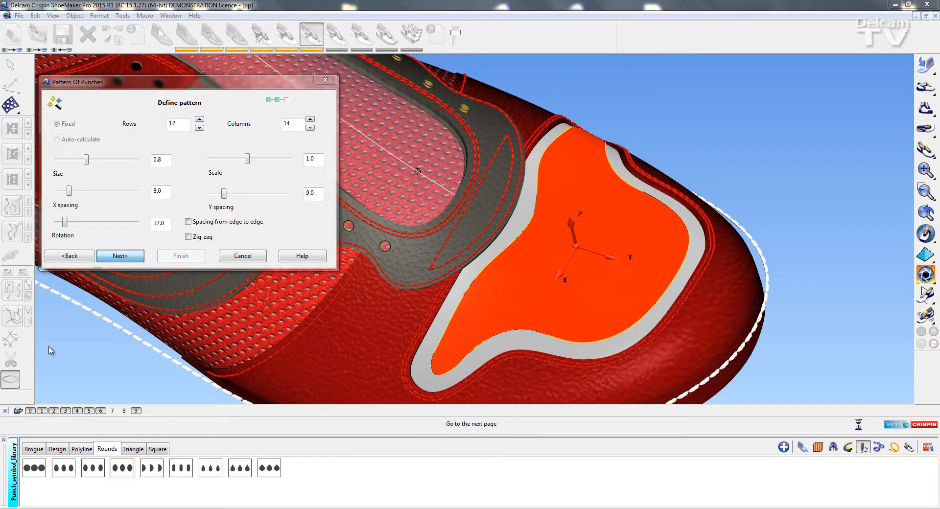
Move to Edit pattern and settle the punch size at 0.847
left_click(120, 256)
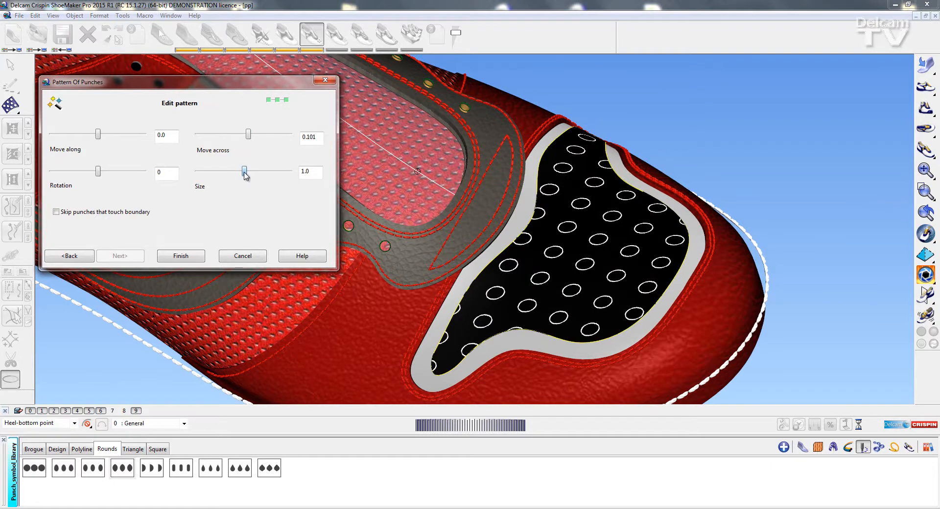
left_click_drag(243, 170, 221, 171)
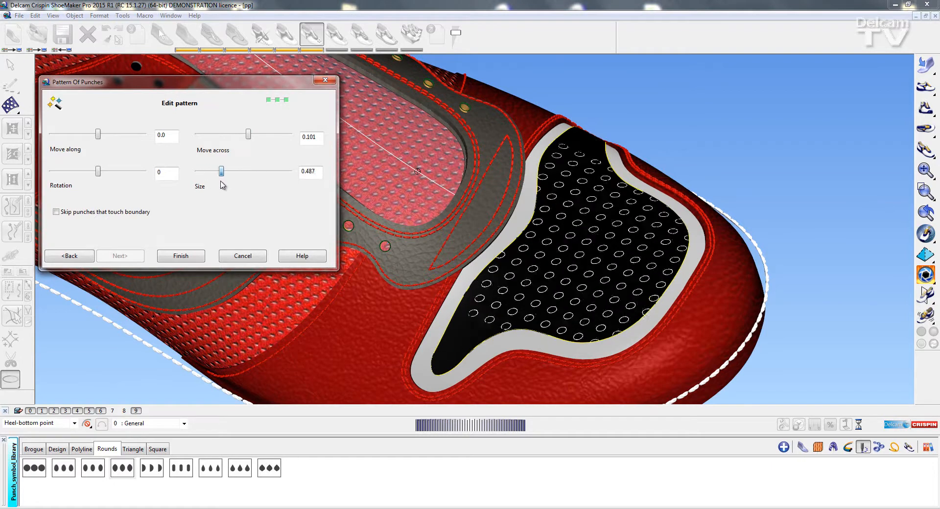
left_click_drag(221, 171, 237, 171)
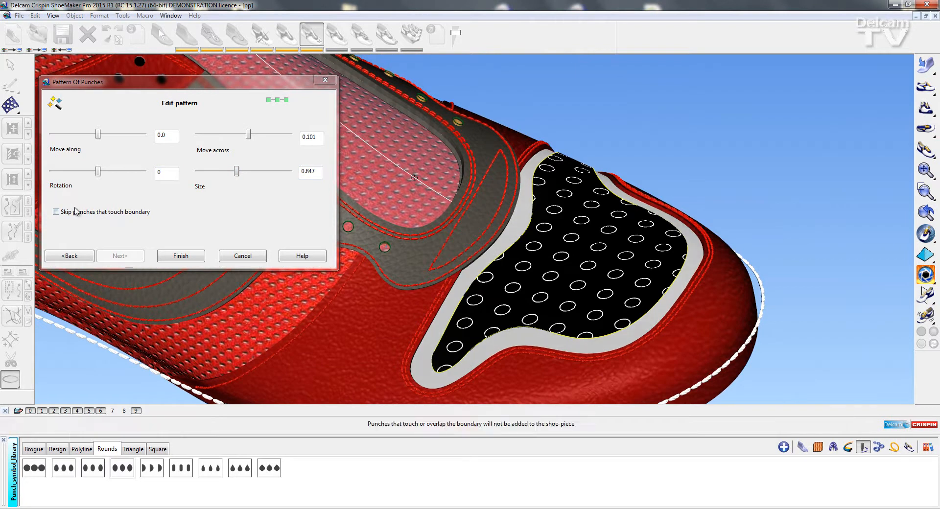
Enable Skip punches that touch boundary and finish to cut the holes
left_click(56, 212)
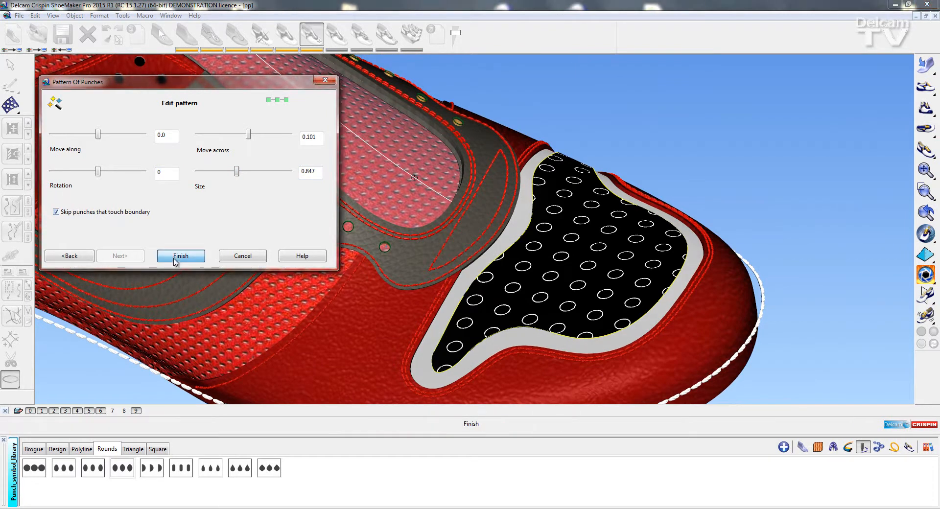
left_click(180, 255)
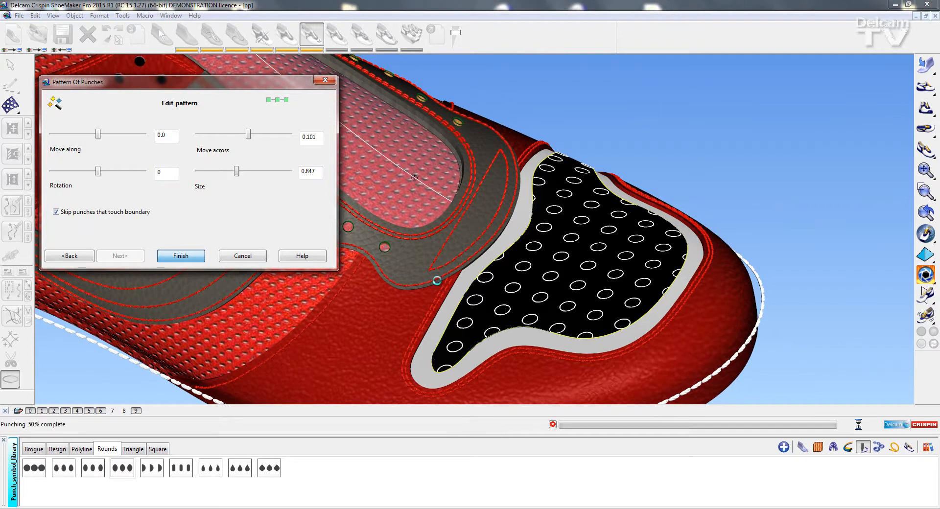
left_click(181, 256)
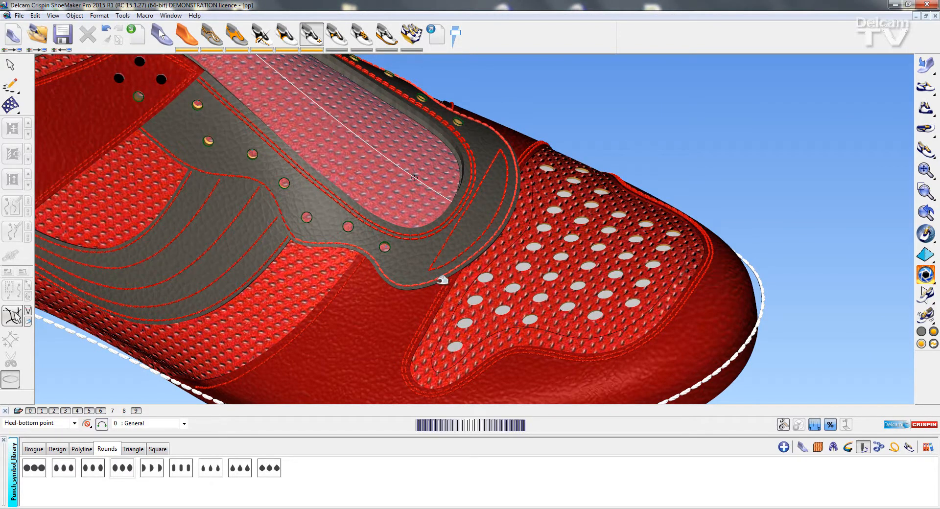